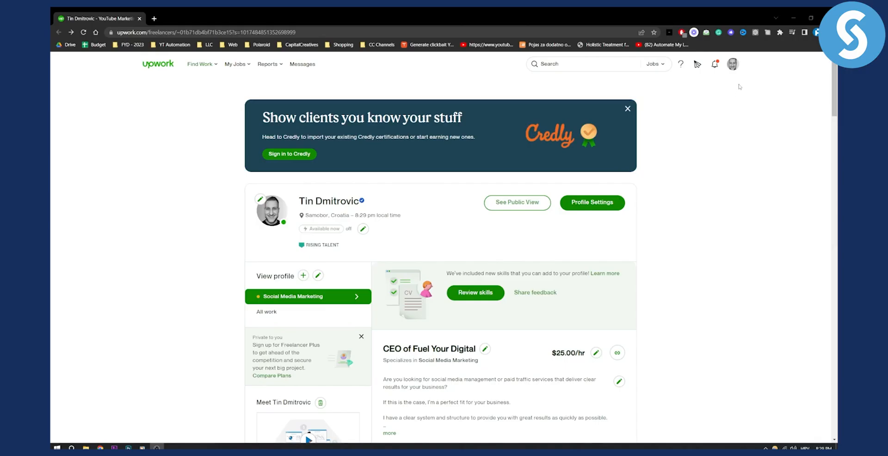
- Go to account Settings from the avatar menu on the freelancer profile page
{"action": "left_click", "coordinate": [733, 64]}
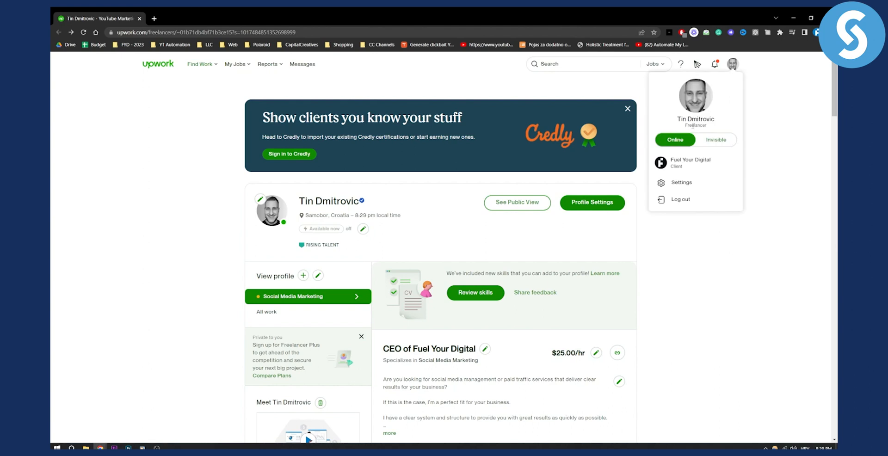
{"action": "mouse_move", "coordinate": [690, 163]}
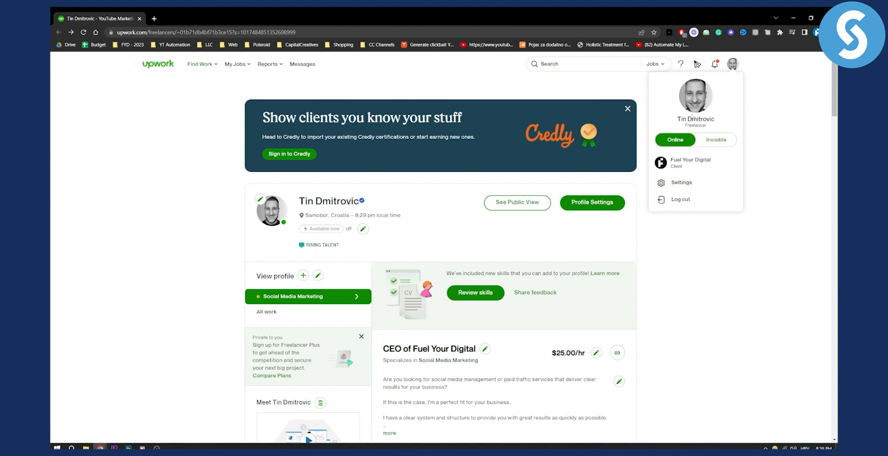
{"action": "left_click", "coordinate": [681, 182]}
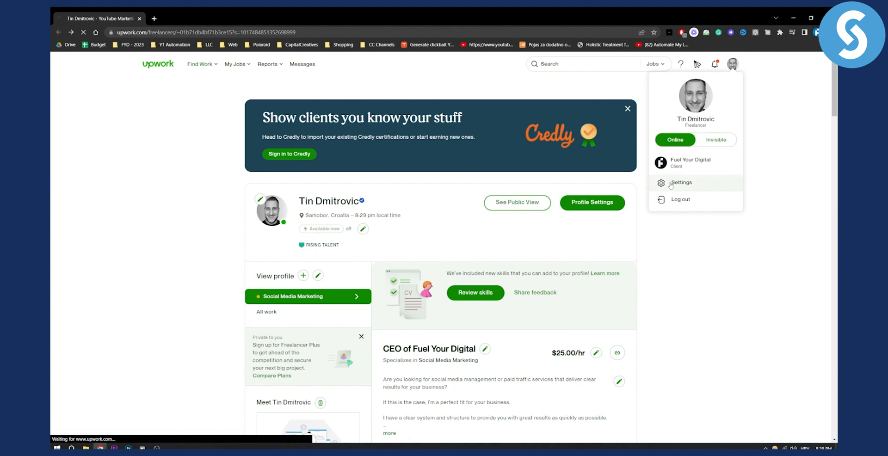
- From Contact info settings, start a New Agency Account under Additional accounts
{"action": "left_click", "coordinate": [682, 183]}
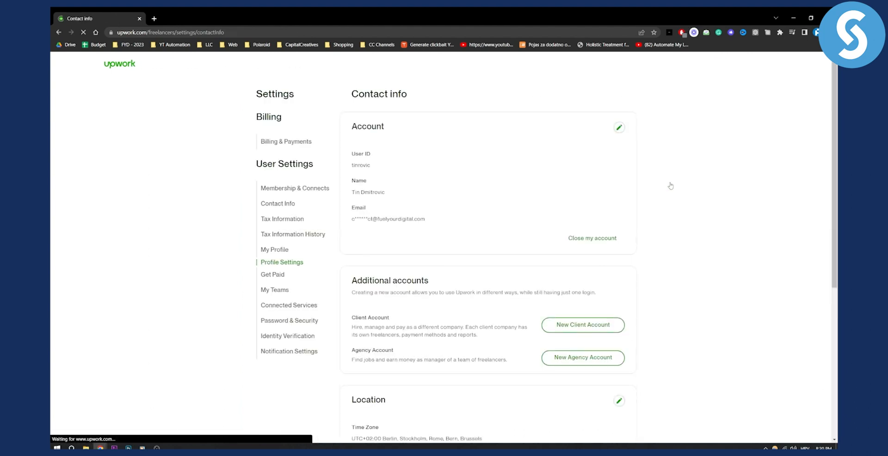
{"action": "mouse_move", "coordinate": [282, 262]}
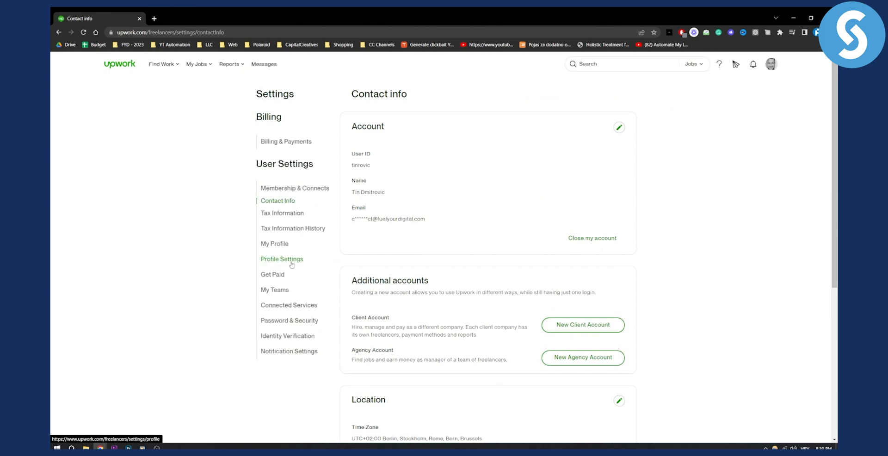
{"action": "mouse_move", "coordinate": [468, 173]}
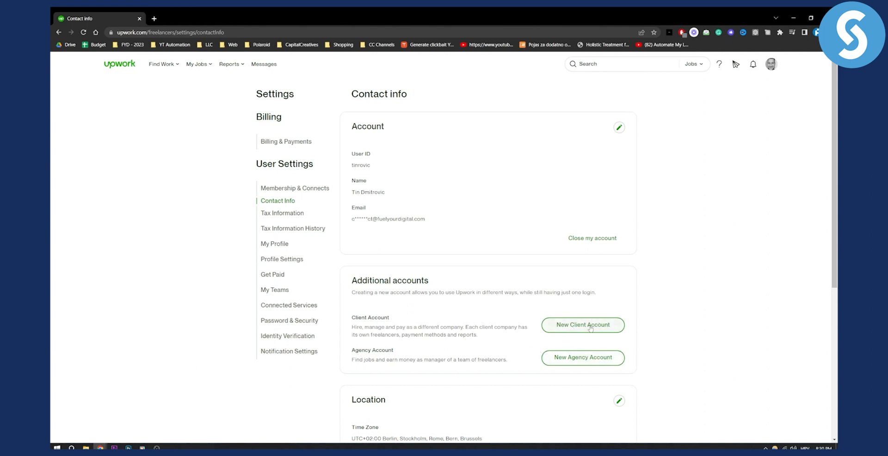
{"action": "left_click", "coordinate": [770, 63]}
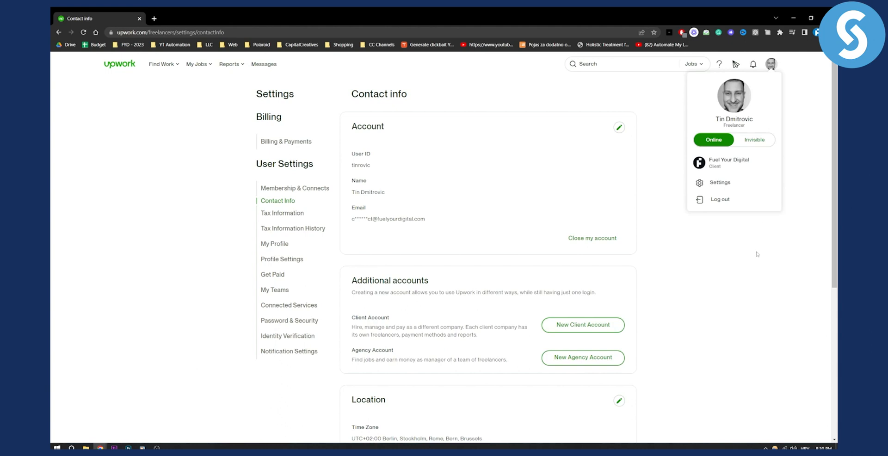
{"action": "left_click", "coordinate": [498, 354]}
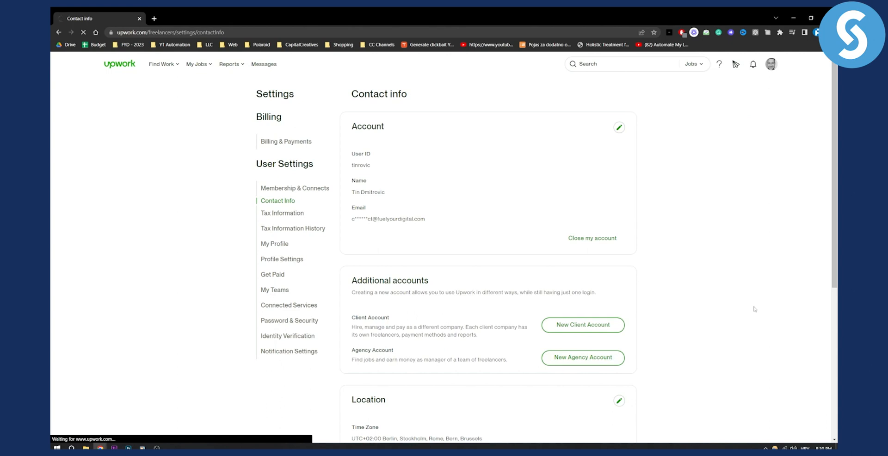
{"action": "left_click", "coordinate": [582, 358]}
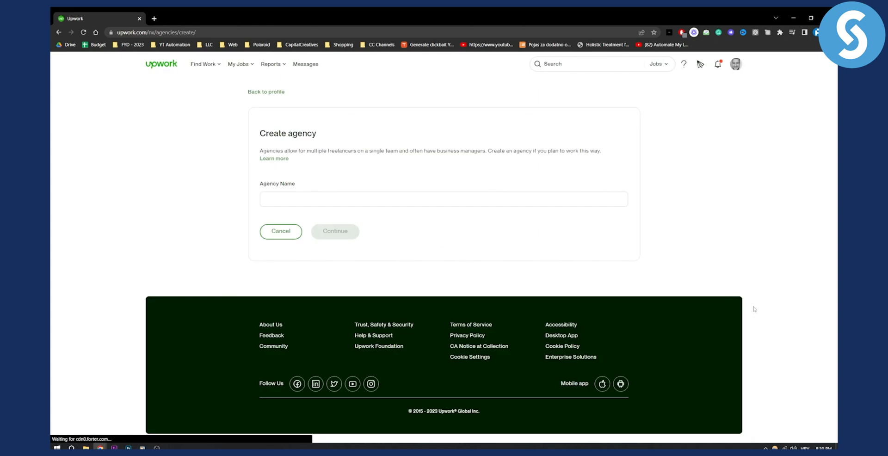
{"action": "mouse_move", "coordinate": [766, 306]}
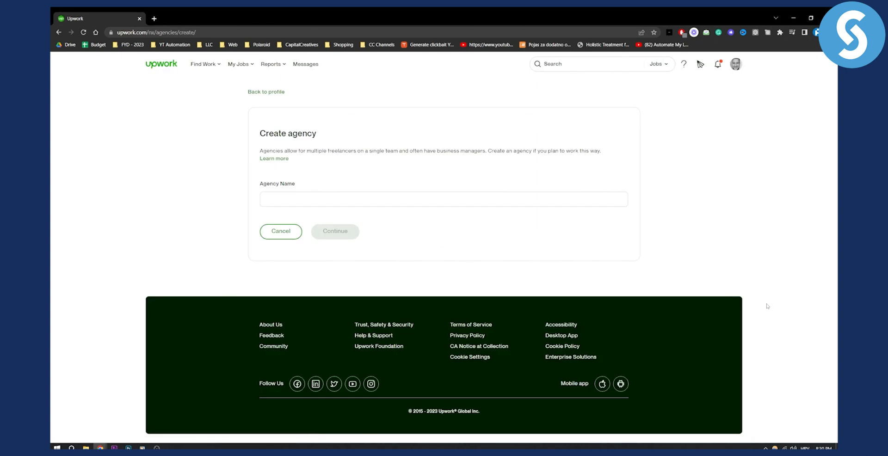
- Name the agency 'Fuel Your Digital' and continue to the Membership Plans page
{"action": "left_click", "coordinate": [443, 199]}
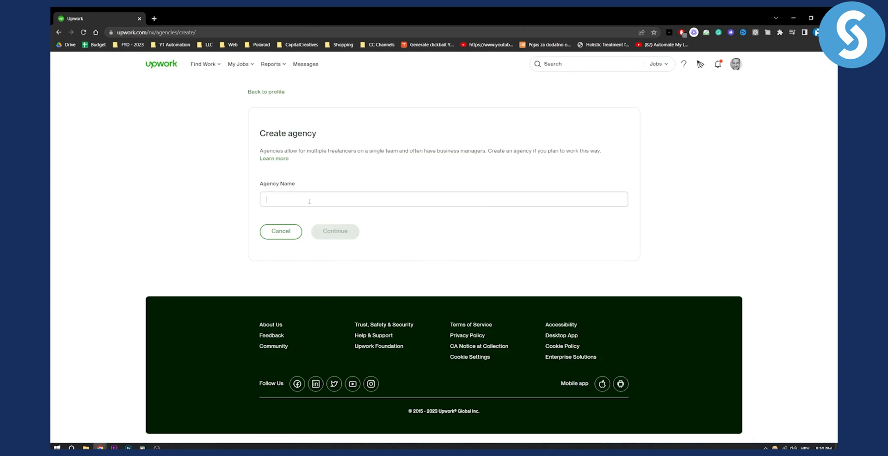
{"action": "type", "text": "Fuel Your Di"}
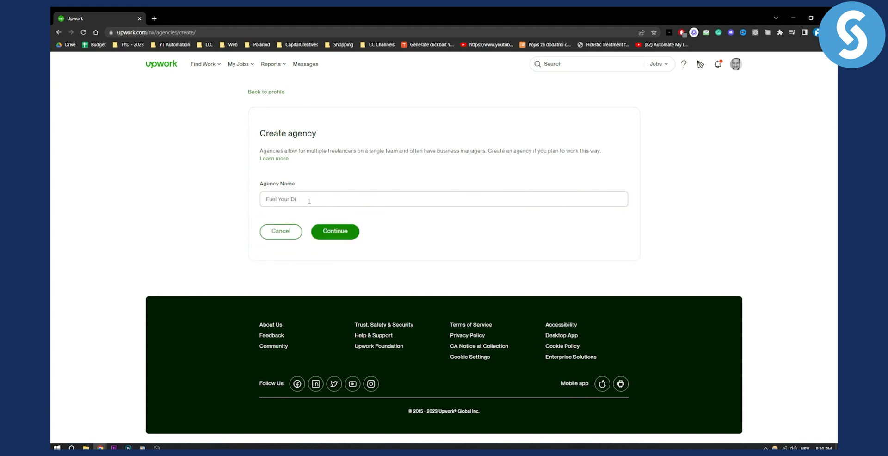
{"action": "left_click", "coordinate": [335, 231]}
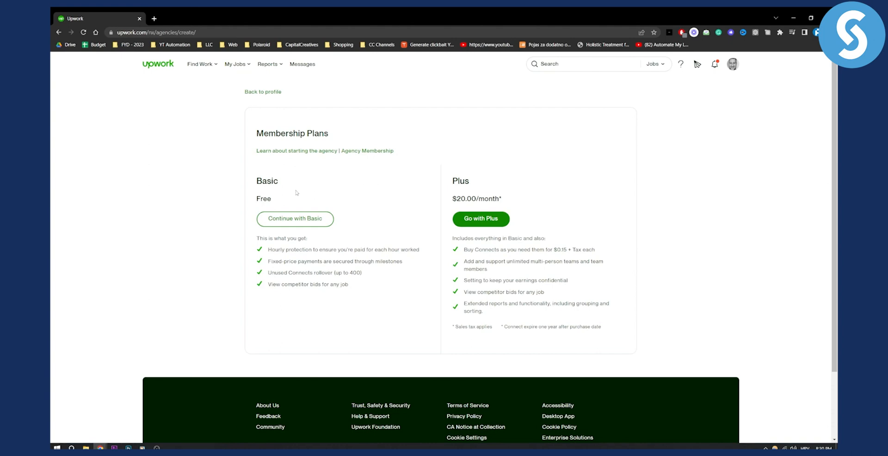
{"action": "mouse_move", "coordinate": [508, 221]}
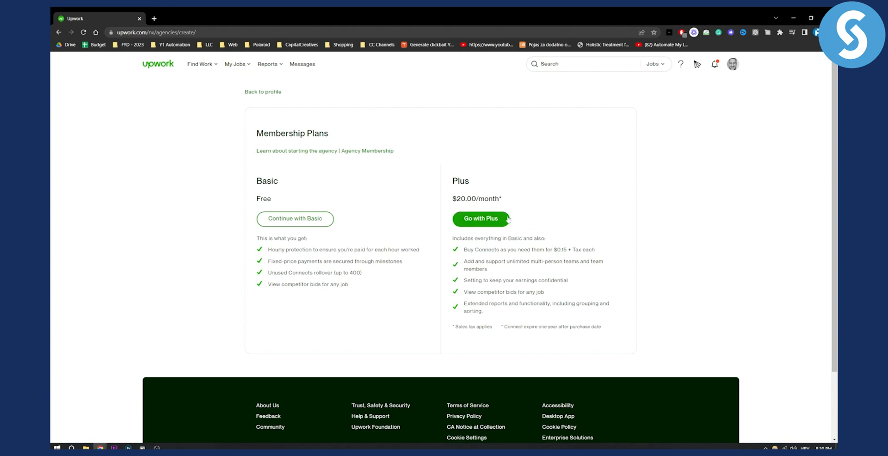
{"action": "mouse_move", "coordinate": [570, 198]}
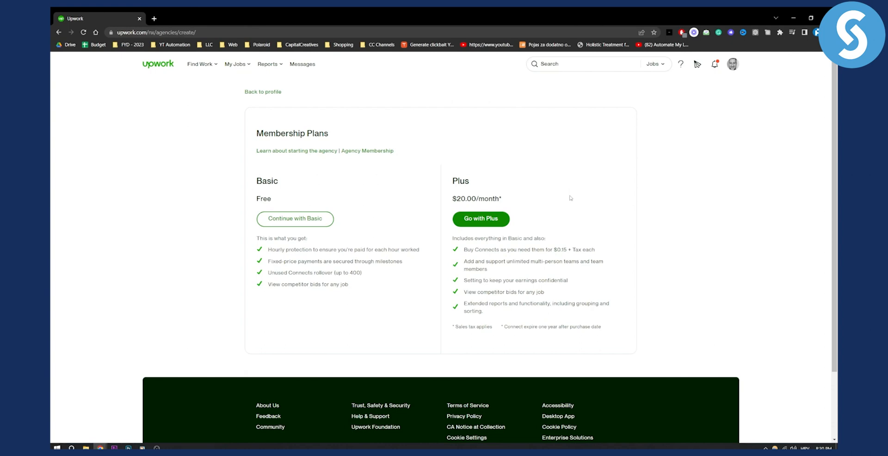
{"action": "mouse_move", "coordinate": [291, 199]}
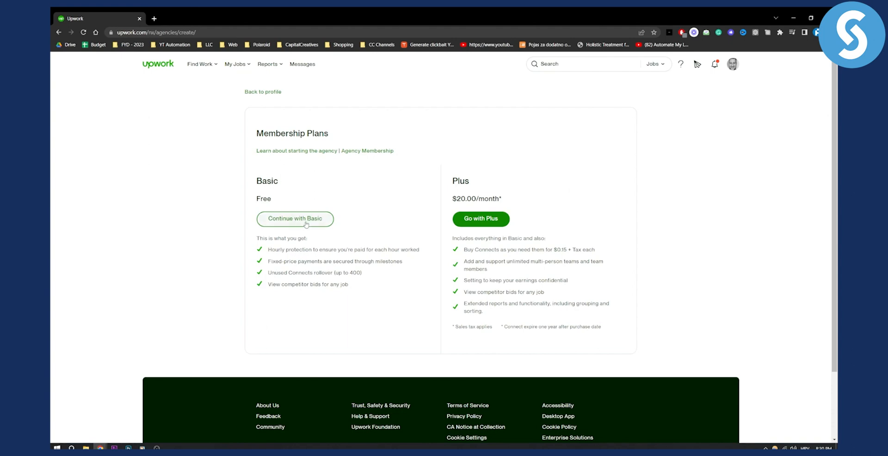
- Choose the free Basic membership plan, creating the agency
{"action": "left_click", "coordinate": [294, 218]}
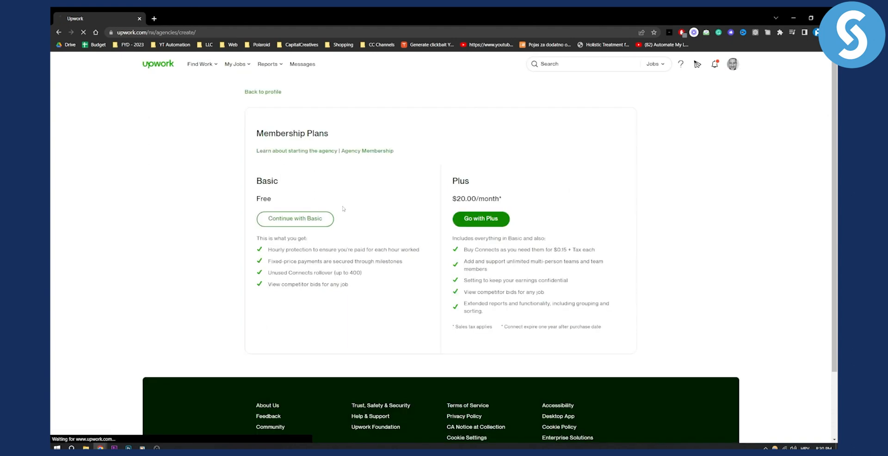
{"action": "left_click", "coordinate": [294, 219]}
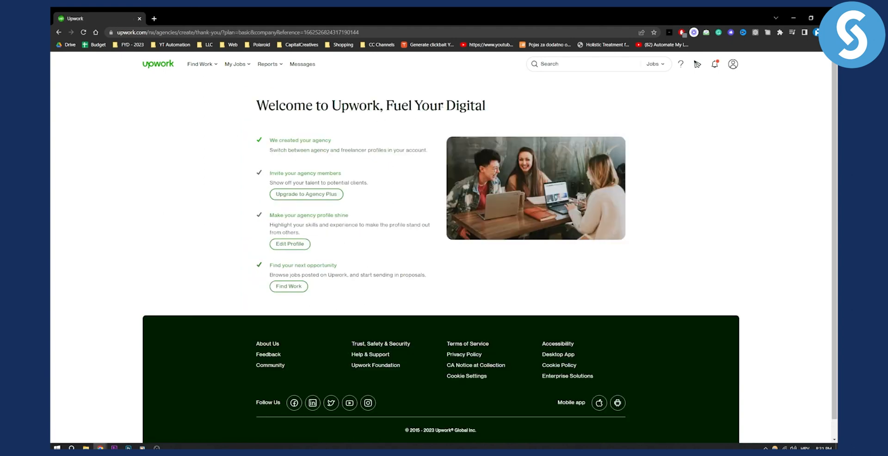
- Reveal the account menu listing the new Fuel Your Digital agency profile
{"action": "left_click", "coordinate": [732, 64]}
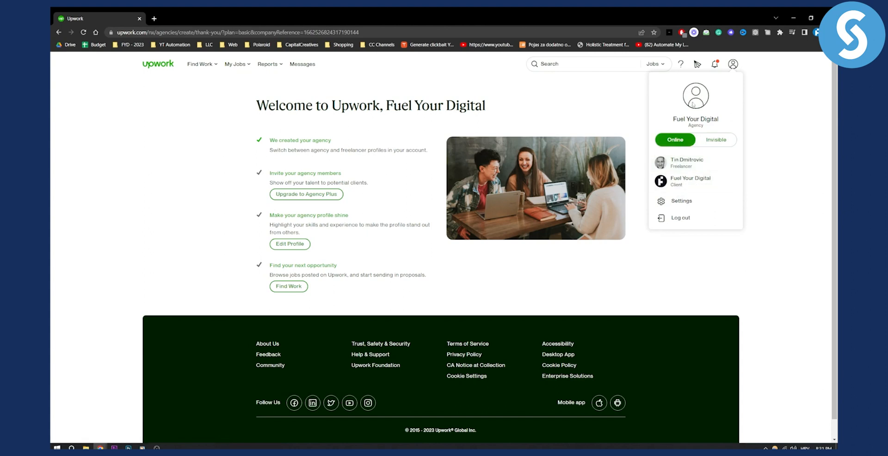
{"action": "mouse_move", "coordinate": [368, 219]}
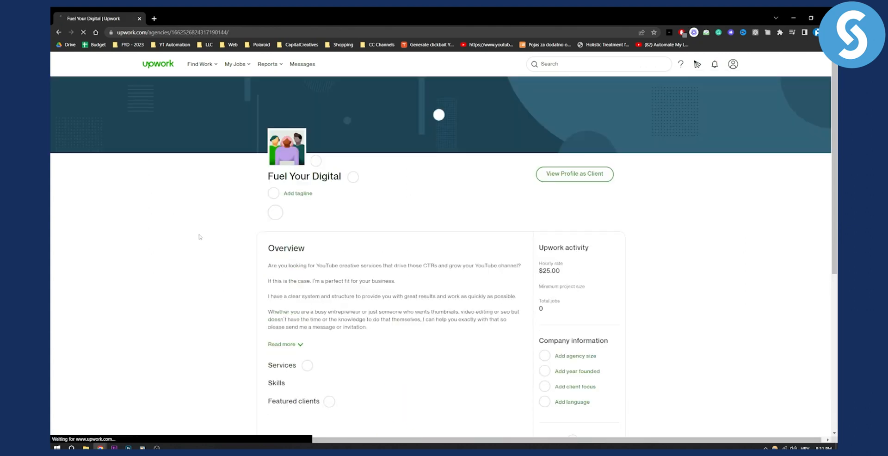
{"action": "scroll", "scroll_direction": "down", "scroll_amount": 3}
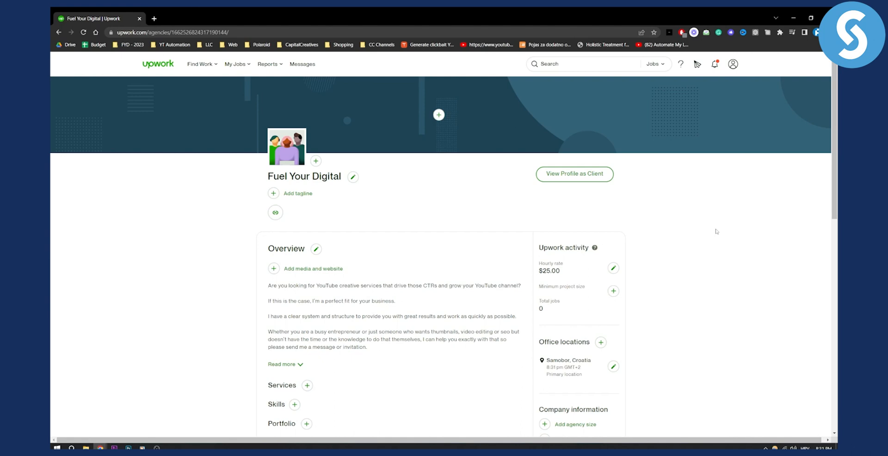
{"action": "mouse_move", "coordinate": [715, 231]}
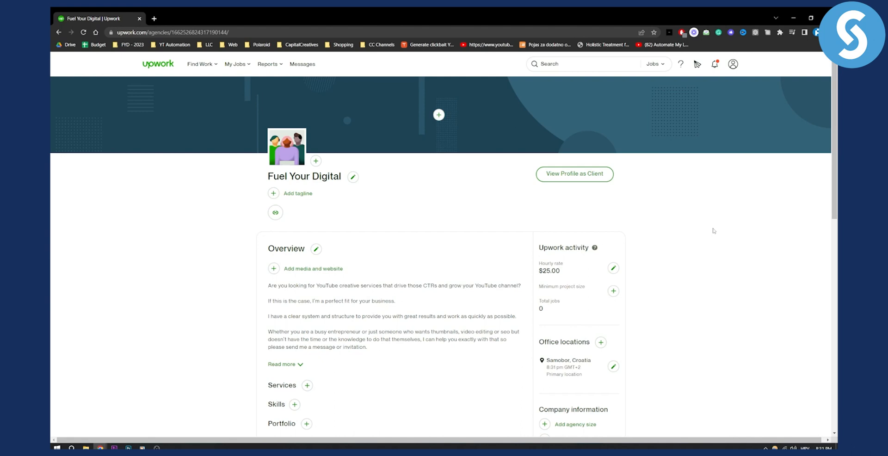